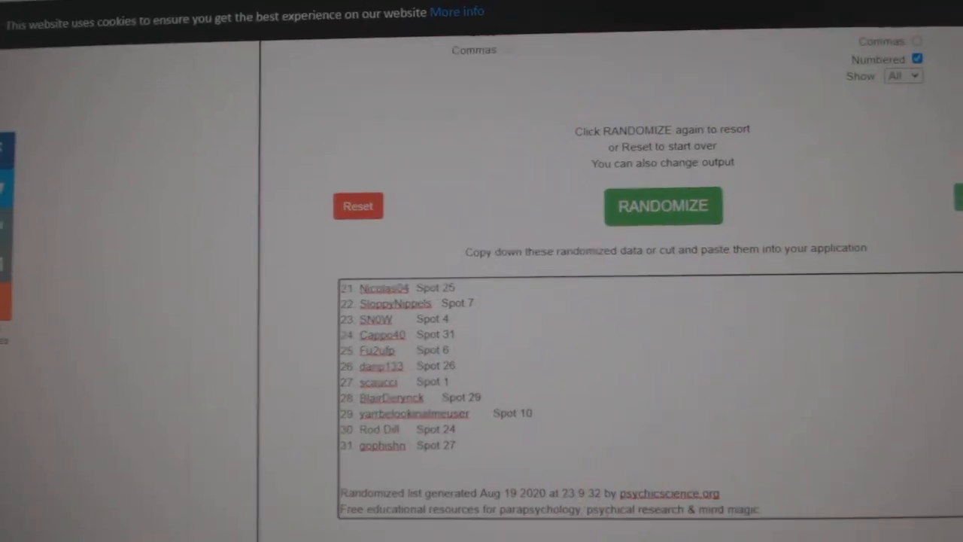
# - Reshuffle the list with RANDOMIZE to get a new numbered order of 31 team names
pyautogui.click(662, 206)
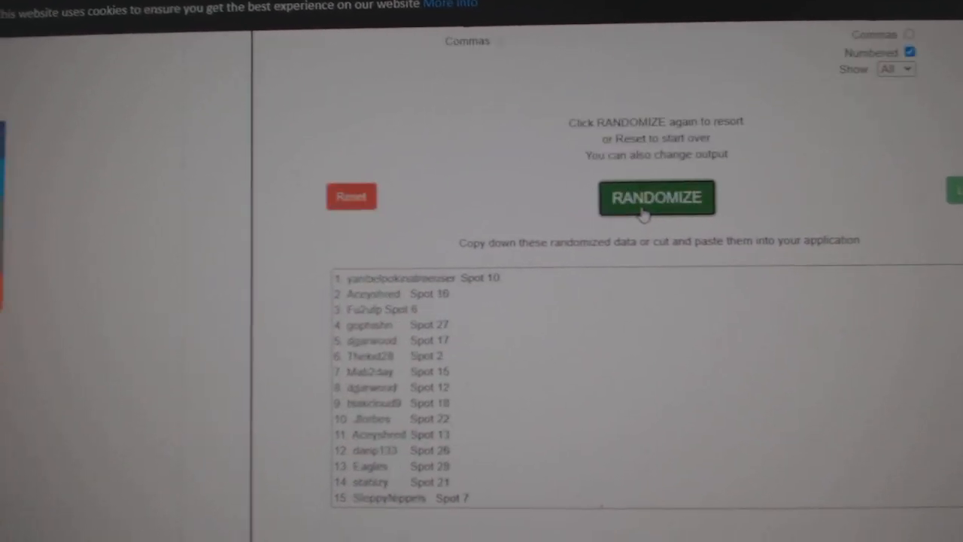
pyautogui.click(656, 197)
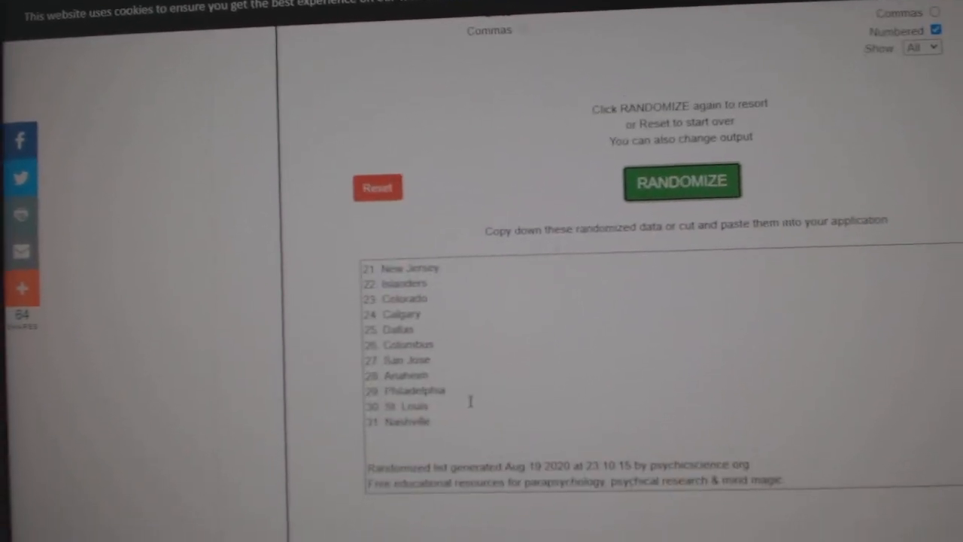
pyautogui.click(682, 180)
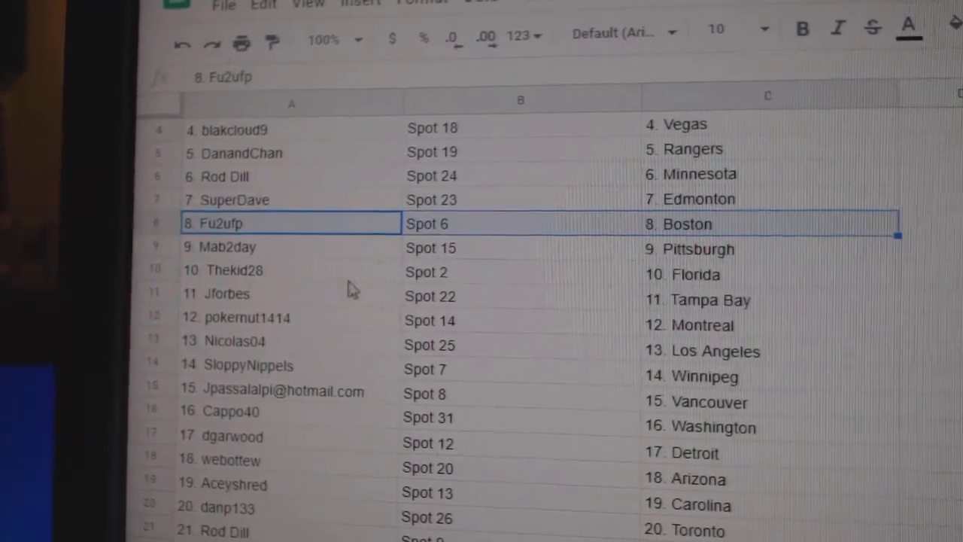
pyautogui.click(214, 257)
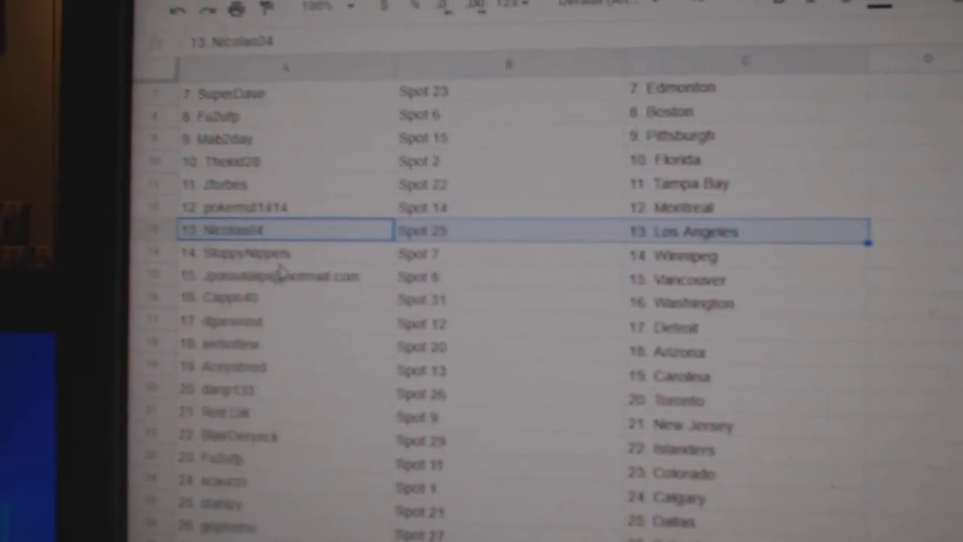
pyautogui.click(282, 273)
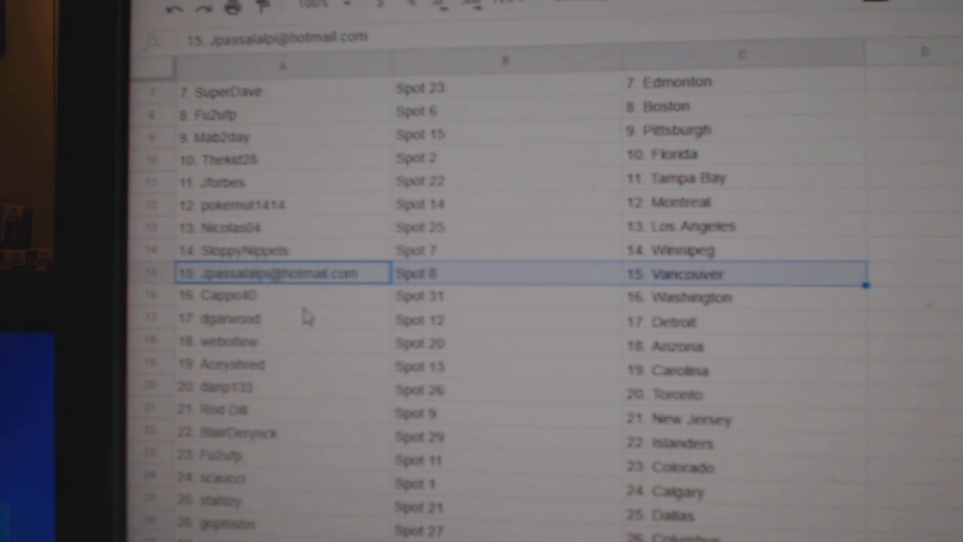